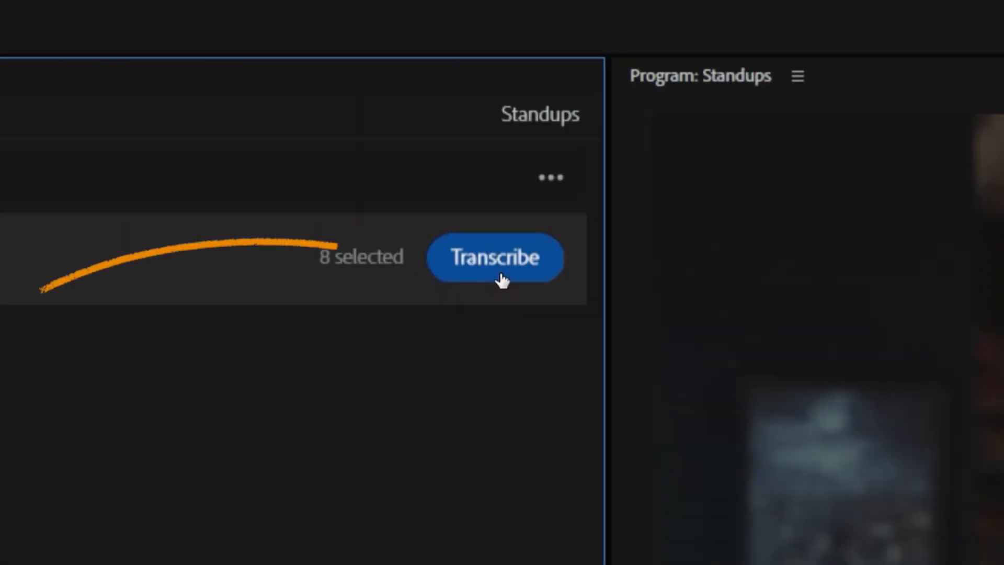
Transcribe the eight Standups clips, then search the transcript for 'premiere' and 'adding mo'.
{"action": "left_click", "coordinate": [495, 258]}
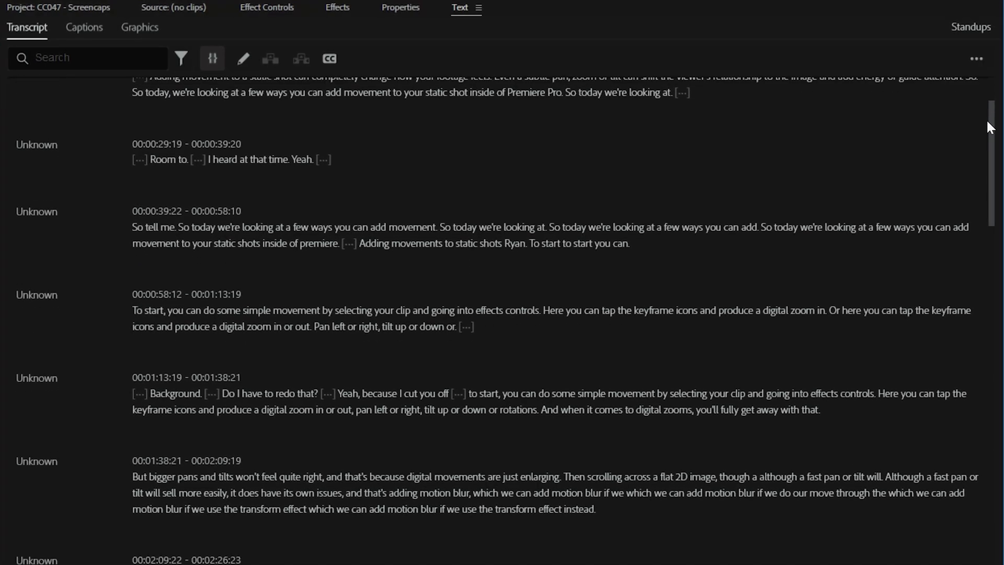
{"action": "scroll", "scroll_direction": "down", "scroll_amount": 3}
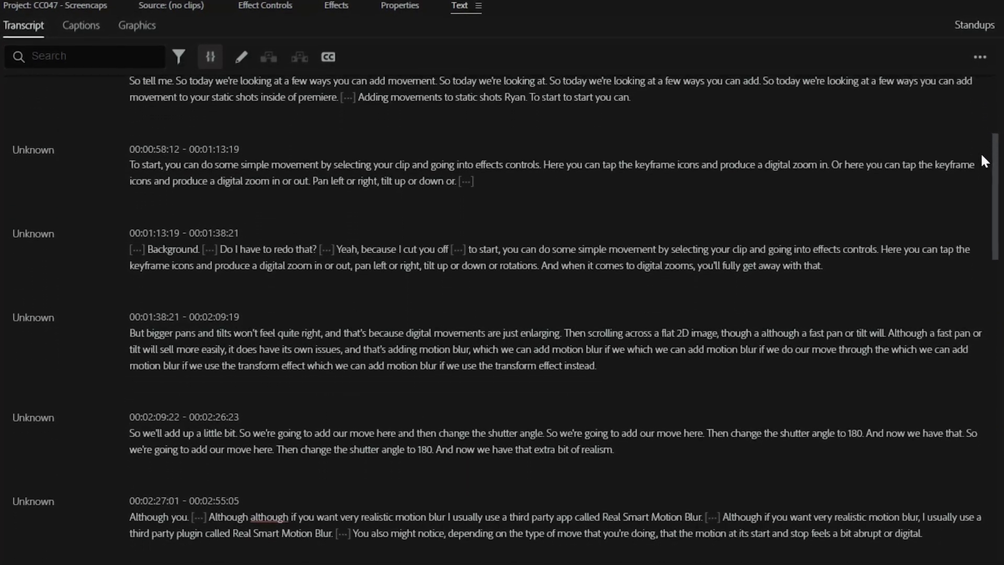
{"action": "type", "text": "premiere Pro. So today we’re looking at."}
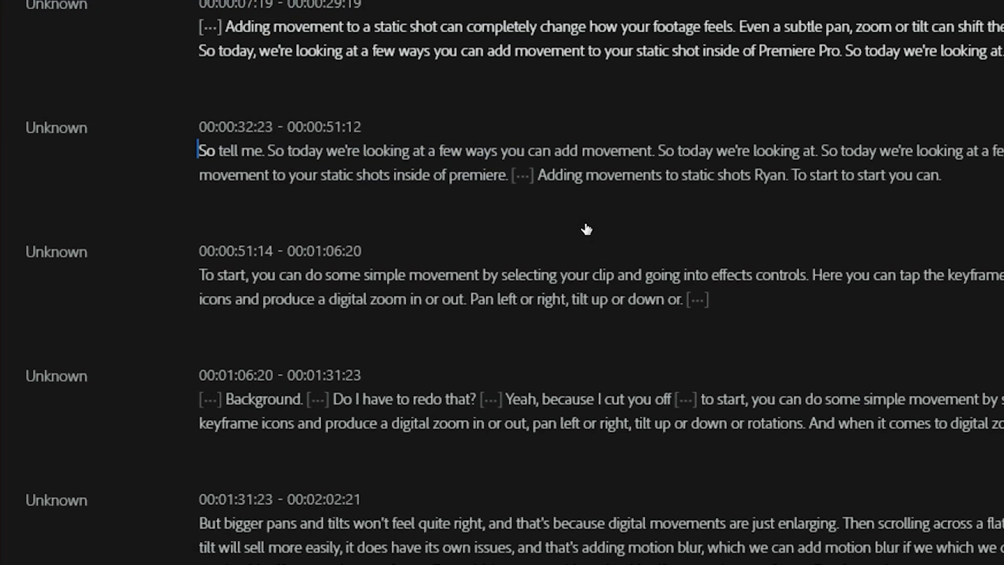
{"action": "type", "text": "adding mo"}
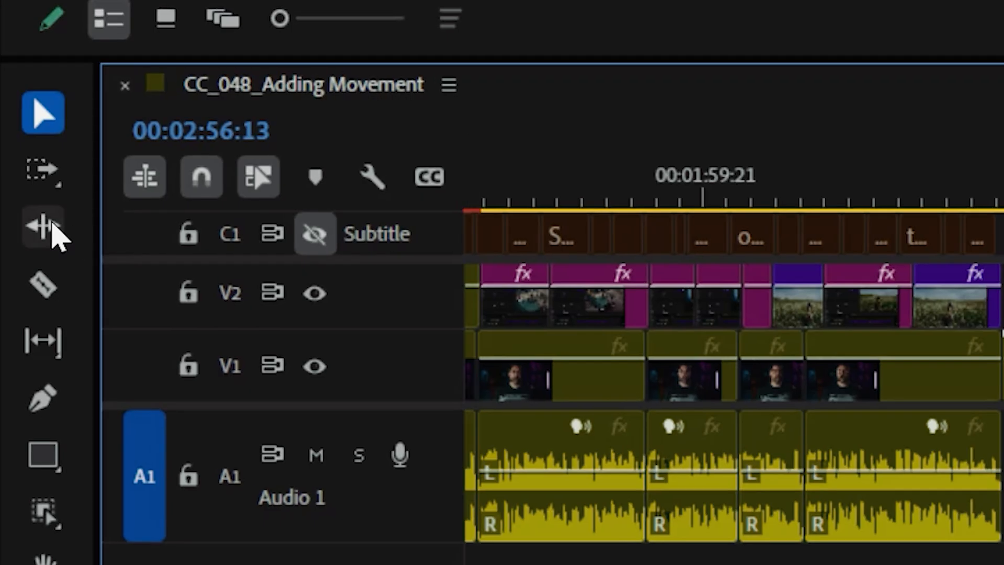
Pick the Remix tool from the Ripple Edit tool group.
{"action": "left_click", "coordinate": [37, 226]}
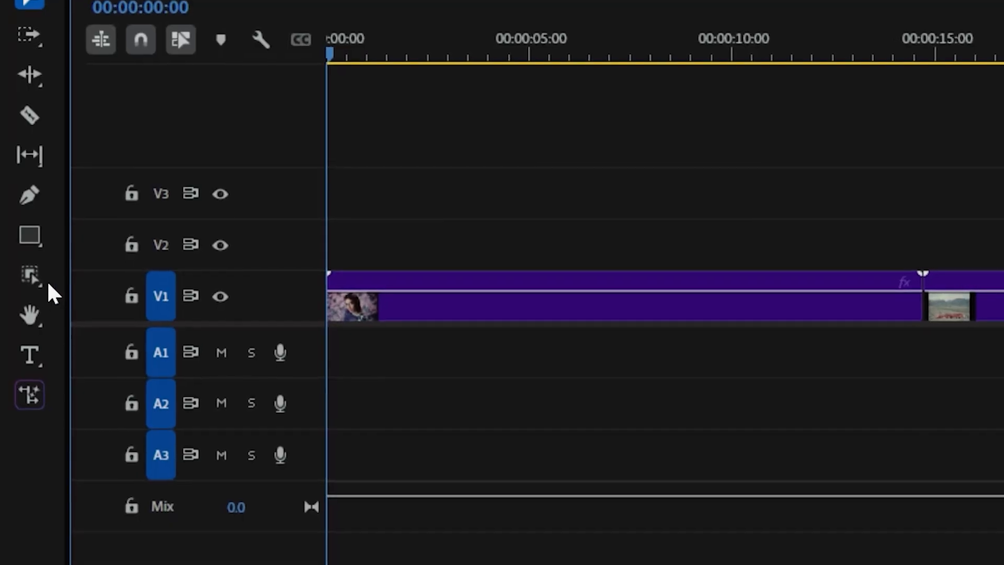
{"action": "left_click", "coordinate": [30, 275]}
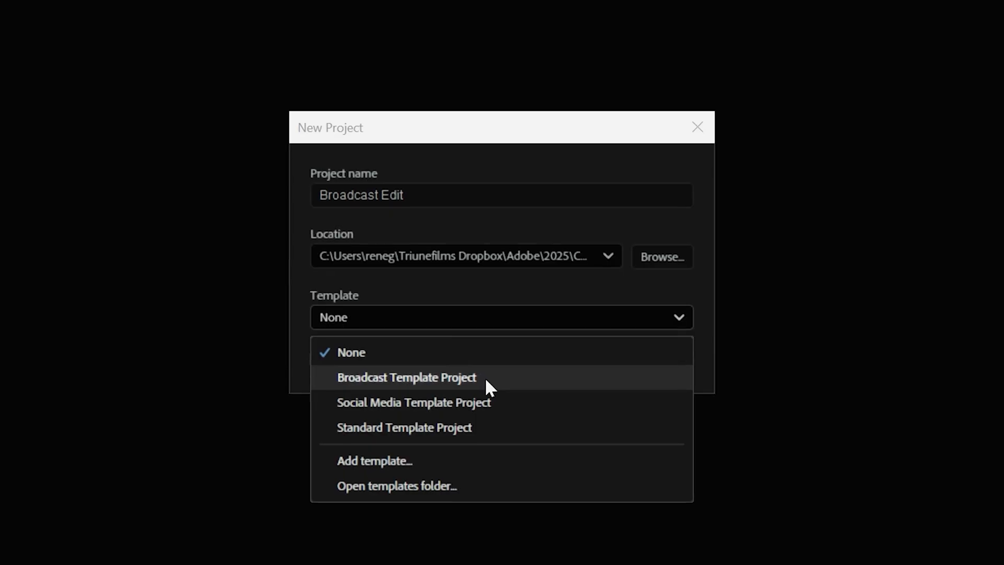
Choose Broadcast Template Project as the template for the Broadcast Edit project.
{"action": "left_click", "coordinate": [405, 378]}
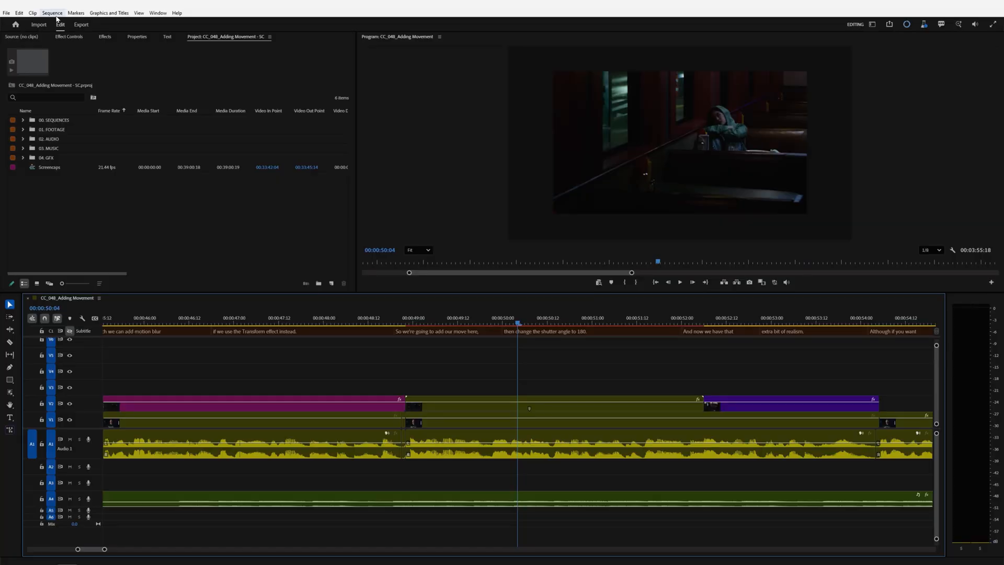
Go to the next gap in the sequence and close it via Sequence > Edit Actions.
{"action": "left_click", "coordinate": [50, 13]}
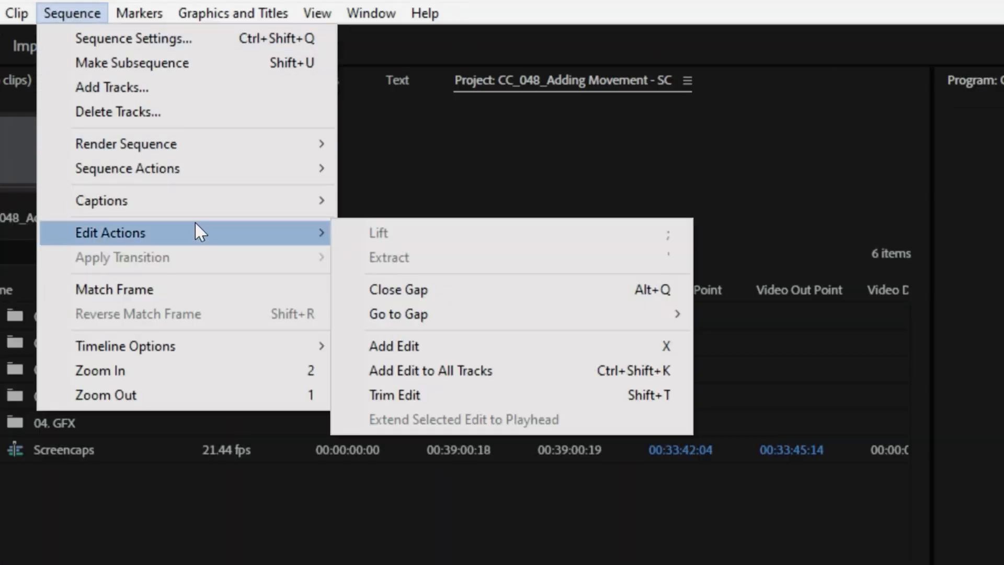
{"action": "mouse_move", "coordinate": [398, 314]}
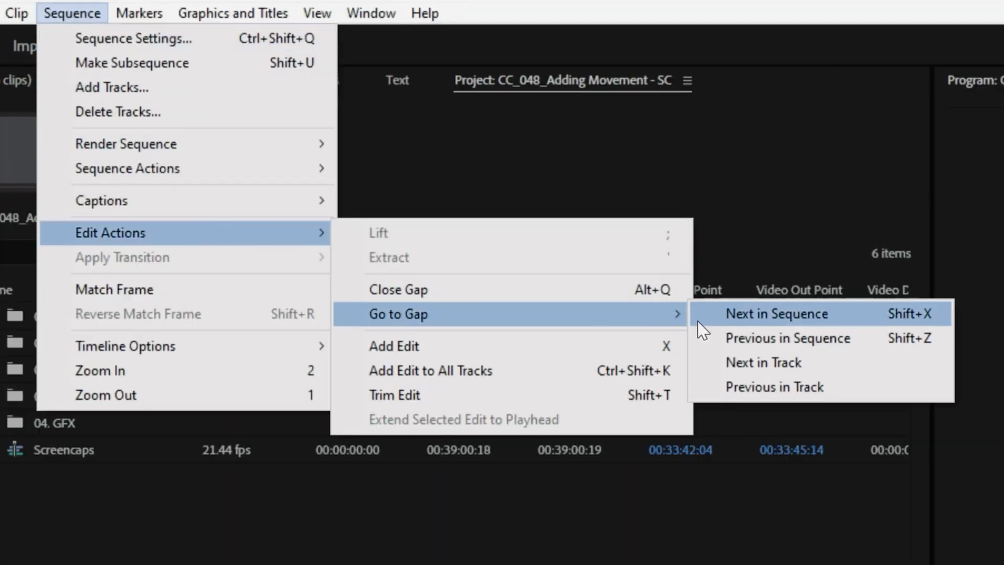
{"action": "left_click", "coordinate": [776, 314]}
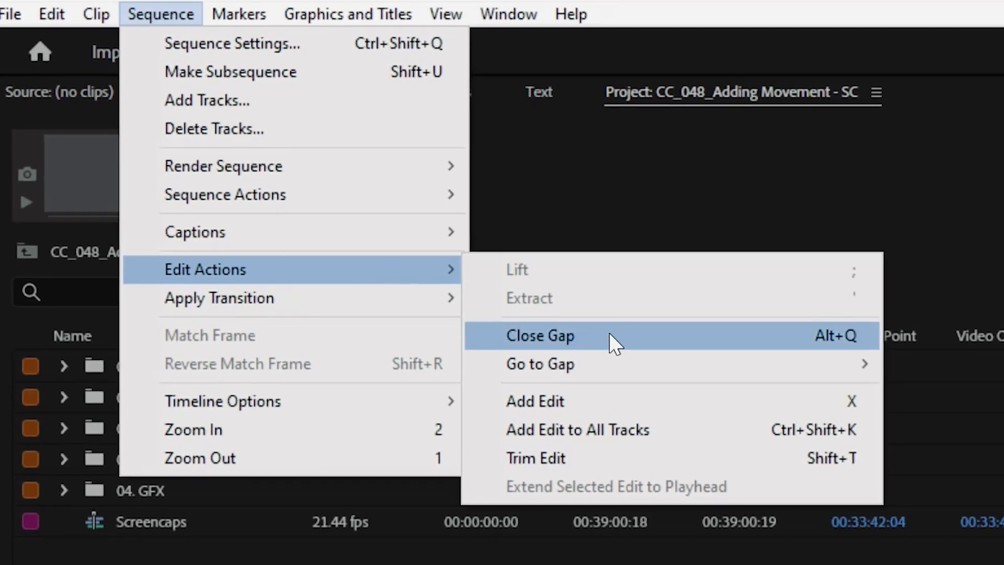
{"action": "left_click", "coordinate": [540, 335]}
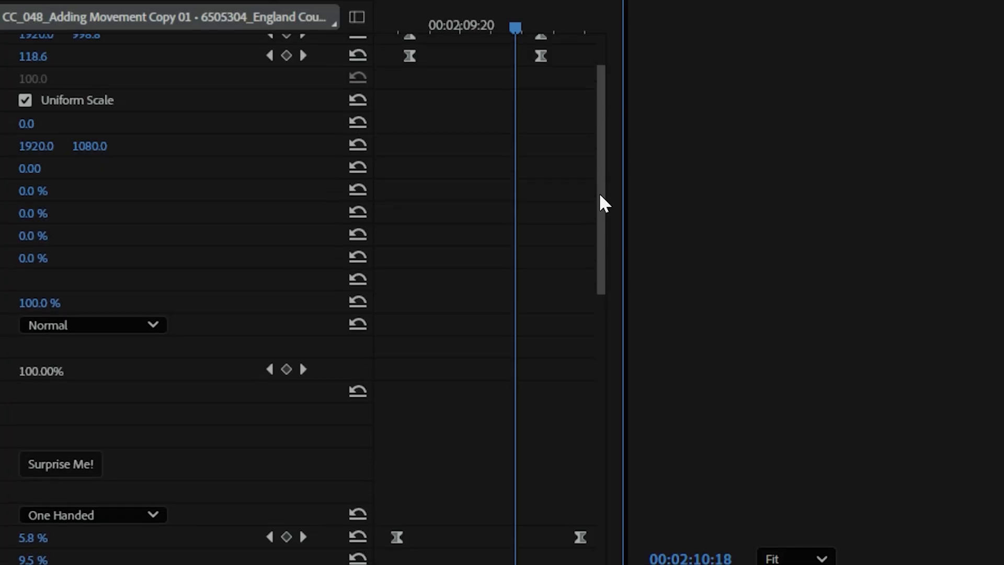
Filter Effect Controls to Show Only Keyframed Properties.
{"action": "scroll", "scroll_direction": "down", "scroll_amount": 3}
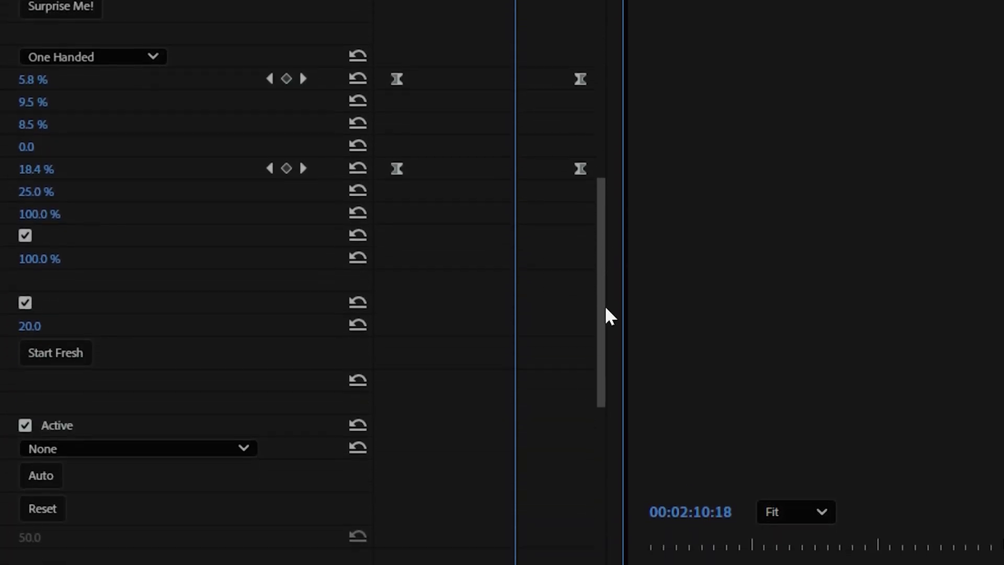
{"action": "scroll", "scroll_direction": "down", "scroll_amount": 3}
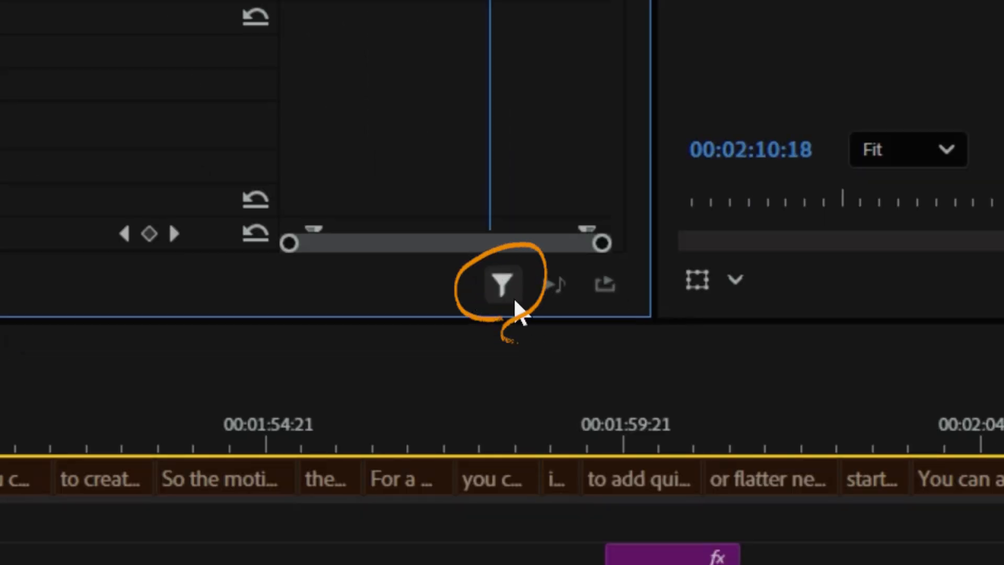
{"action": "left_click", "coordinate": [501, 284]}
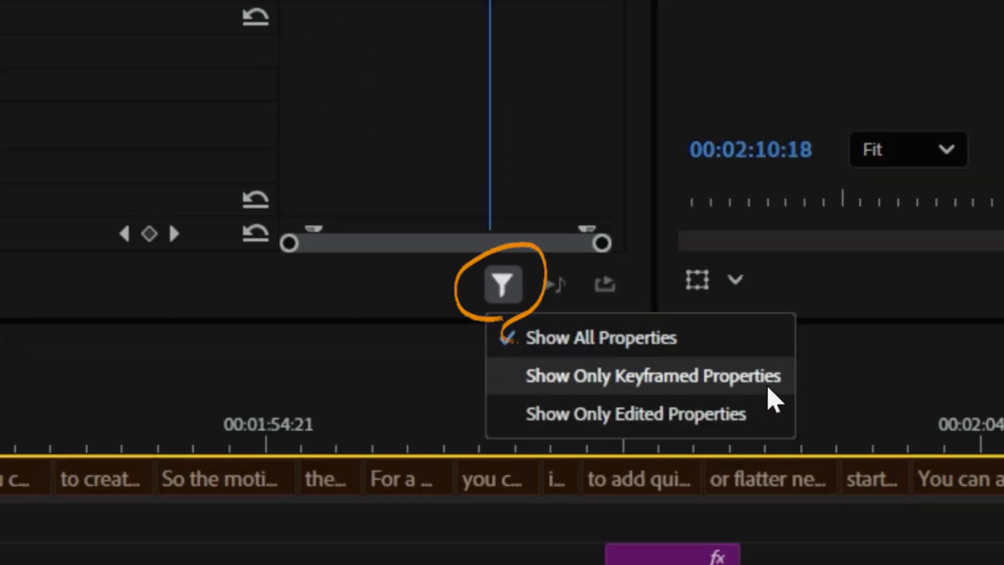
{"action": "left_click", "coordinate": [654, 375]}
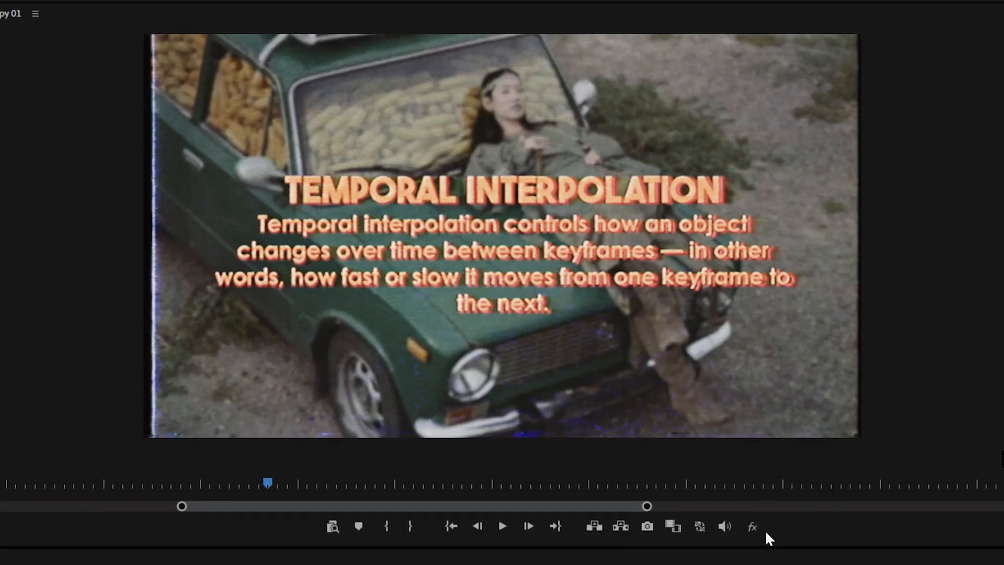
Add the fx effects toggle button to the Program Monitor button bar.
{"action": "left_click", "coordinate": [753, 528]}
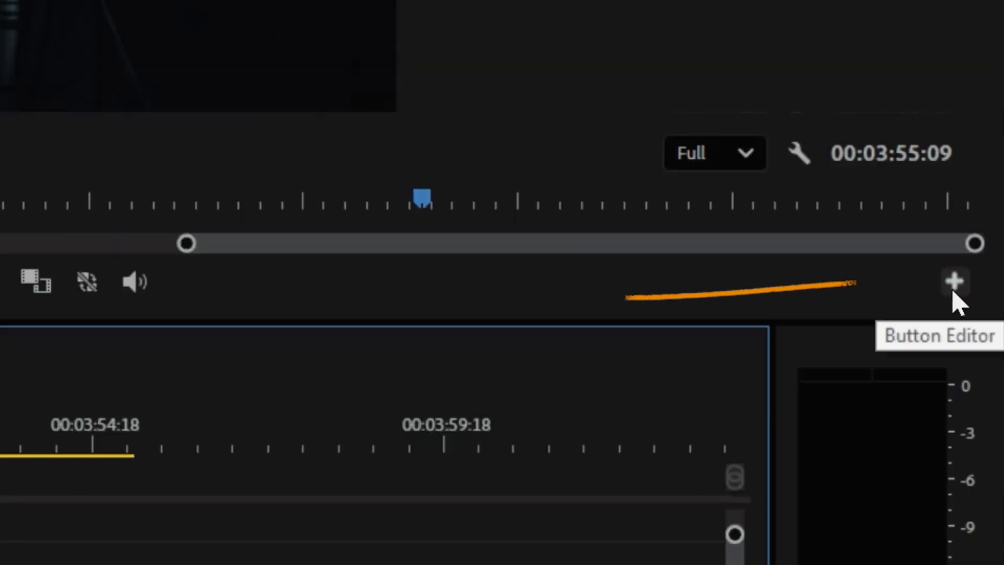
{"action": "left_click", "coordinate": [952, 282]}
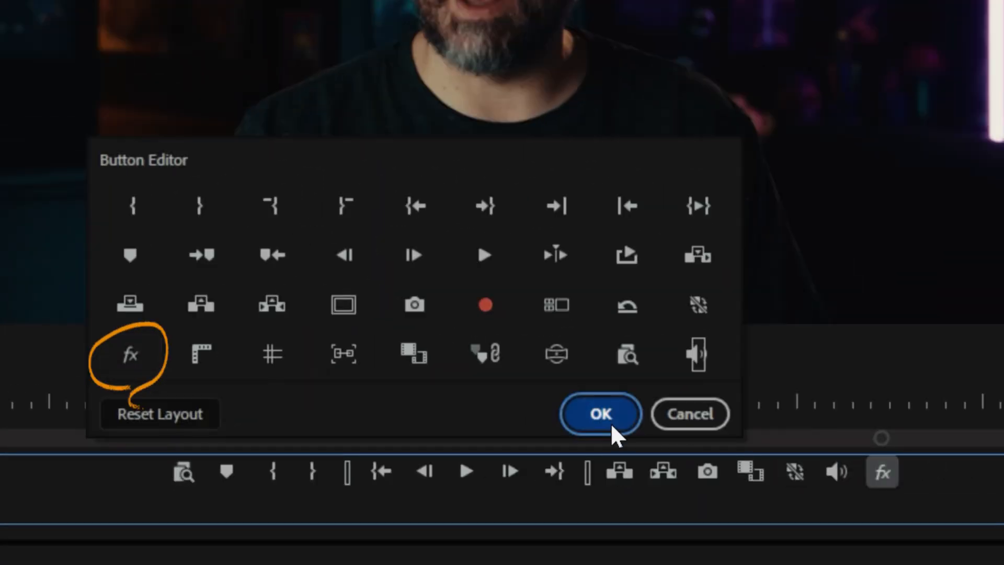
{"action": "left_click", "coordinate": [600, 414]}
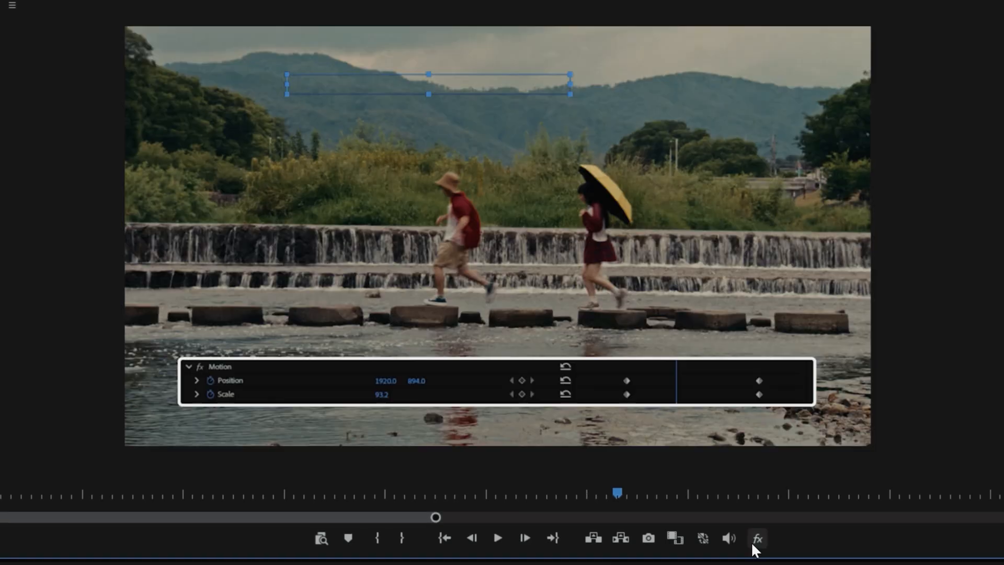